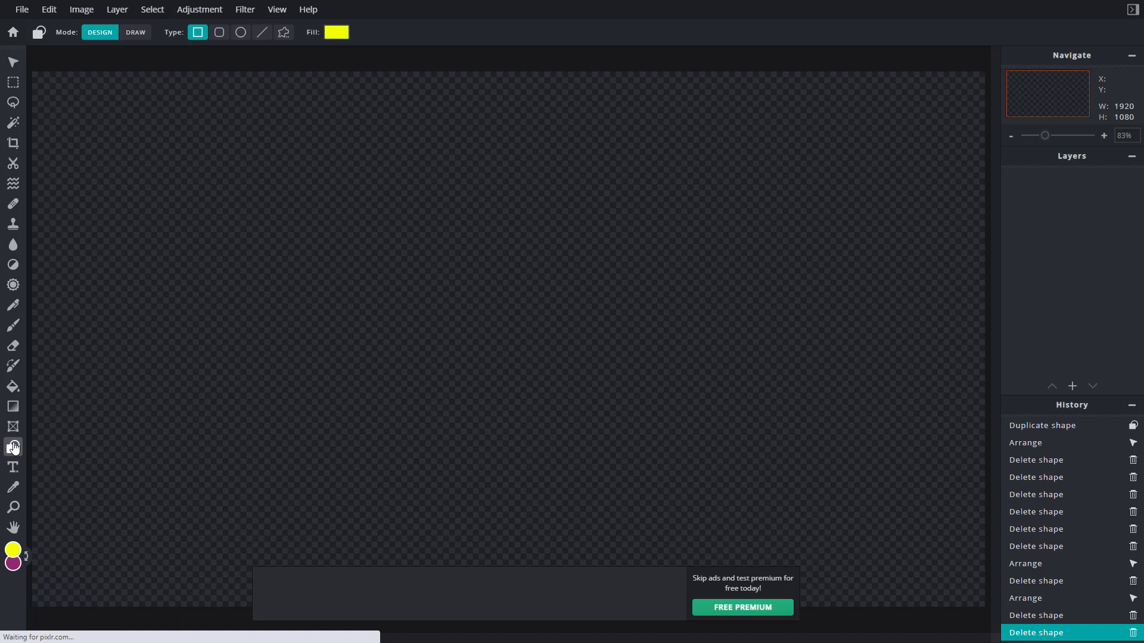
mouse_move(135, 33)
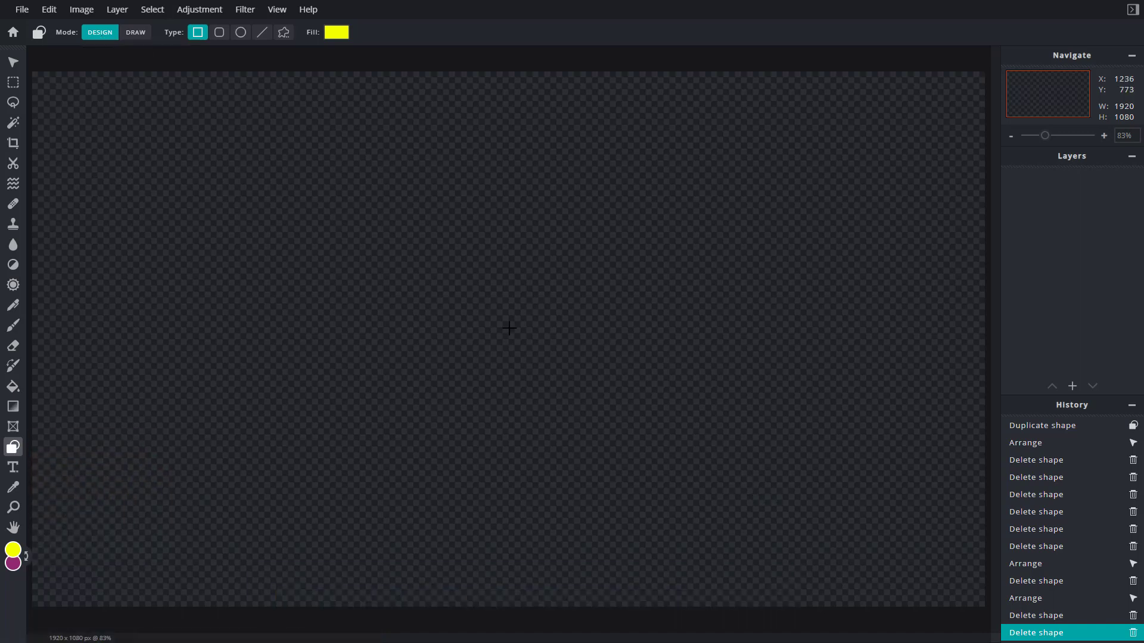
- Set the Shape tool's Mode to DRAW so shapes paint onto an image layer
click(135, 32)
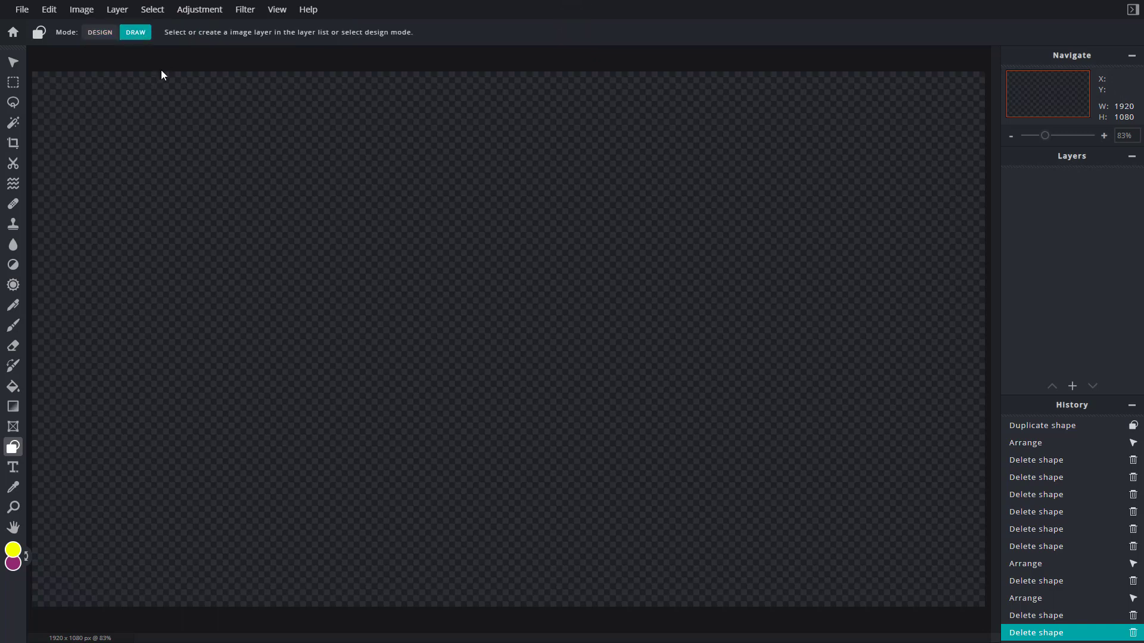
mouse_move(203, 46)
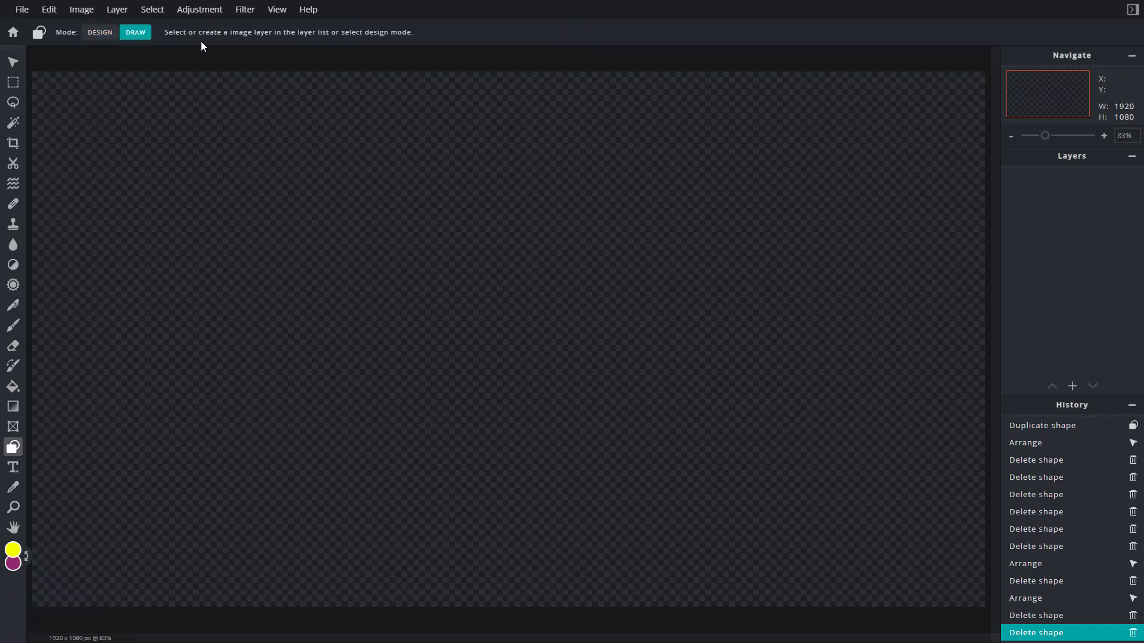
mouse_move(359, 54)
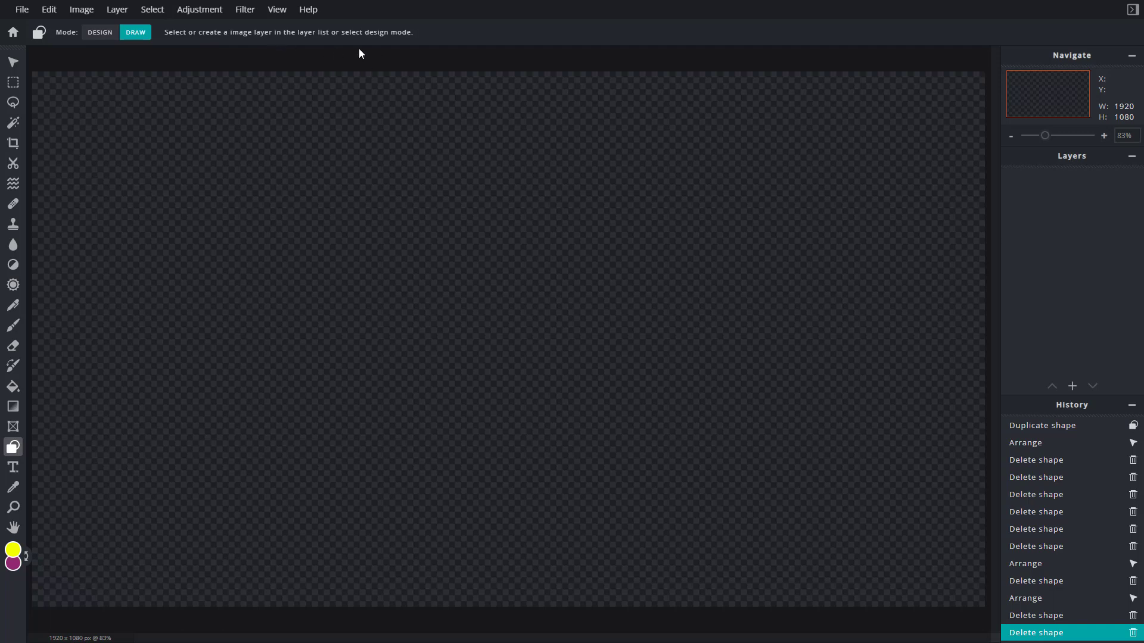
mouse_move(1069, 385)
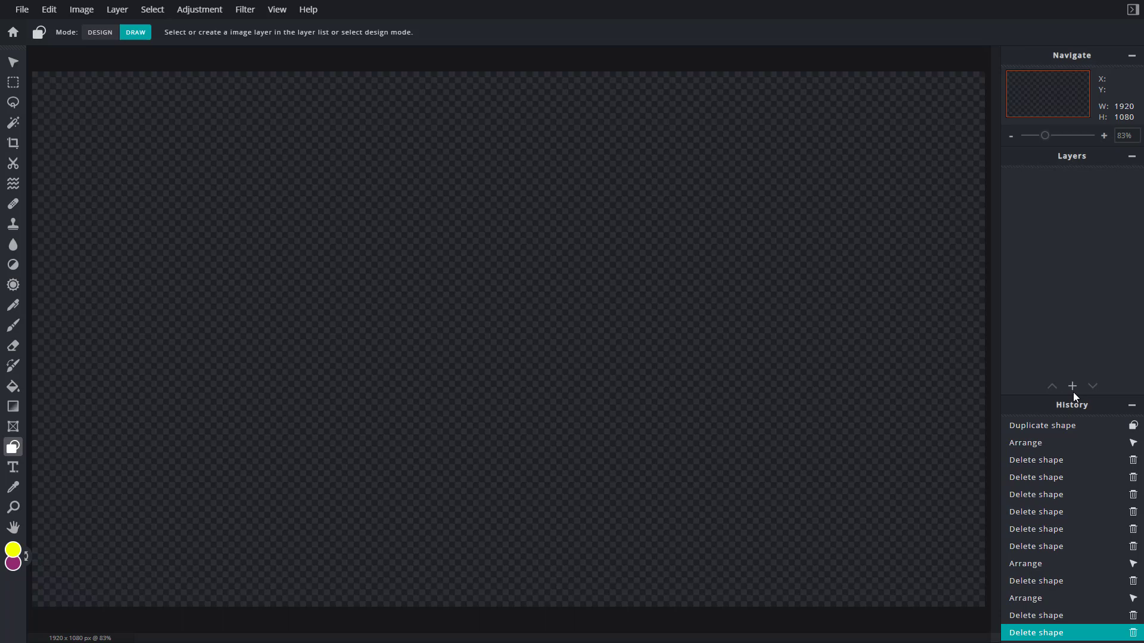
- Add a new Empty image layer in the Layers panel for the shapes to be drawn on
click(1071, 386)
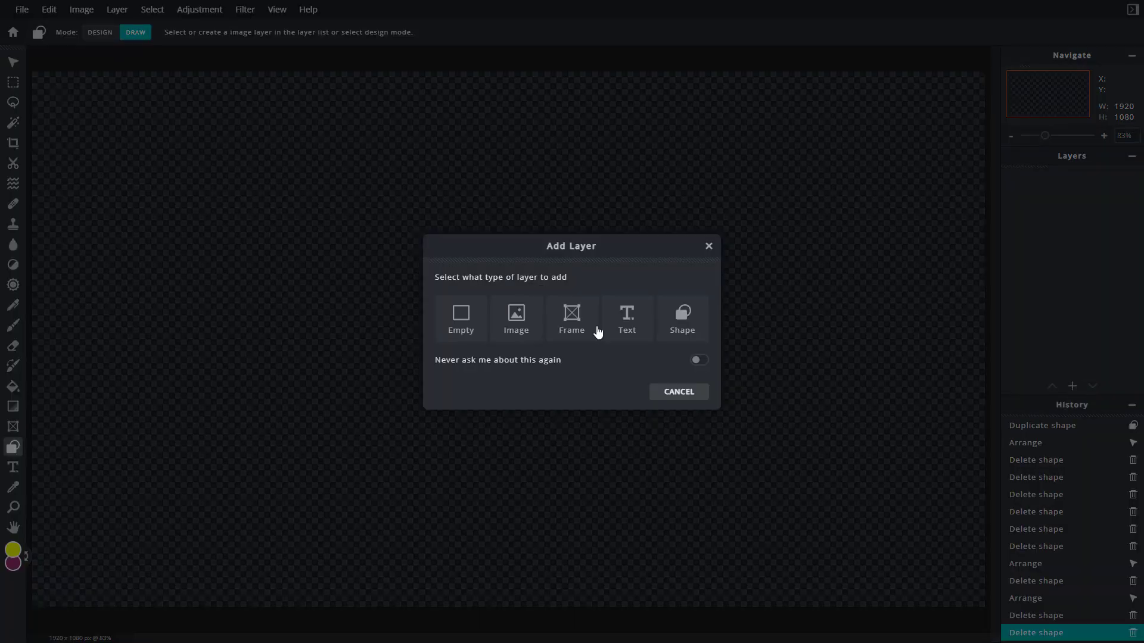
click(514, 320)
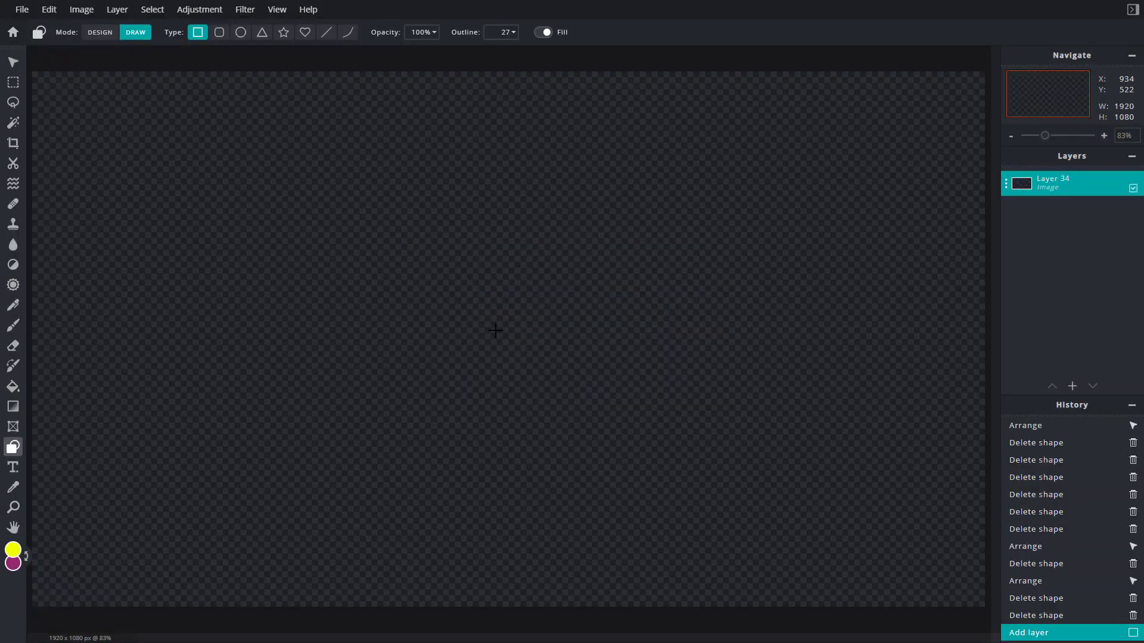
mouse_move(452, 276)
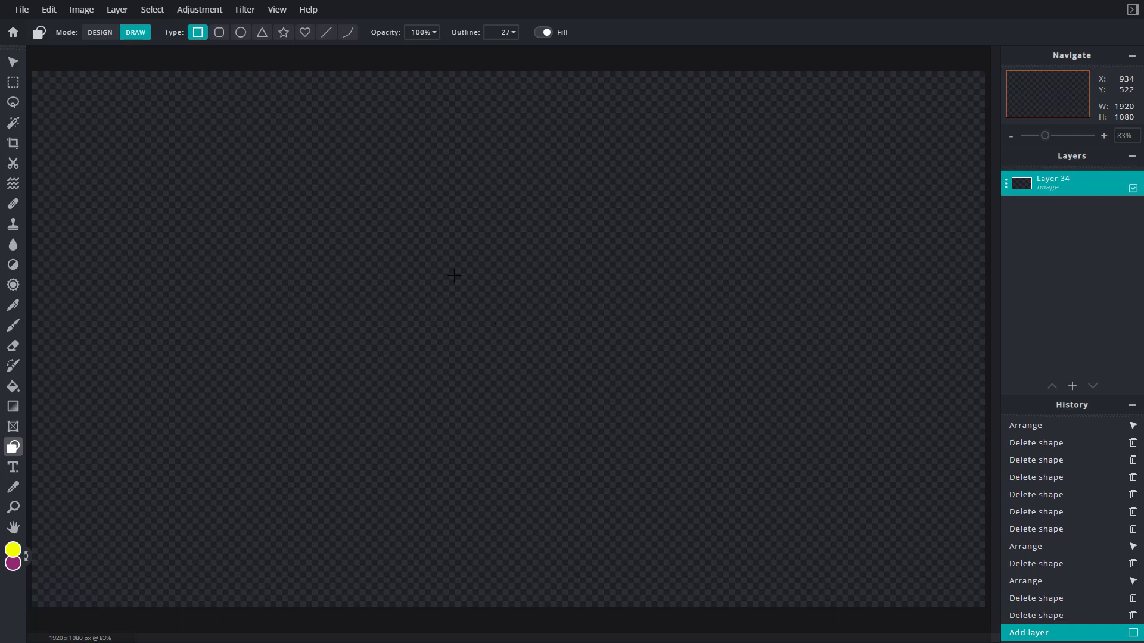
mouse_move(883, 239)
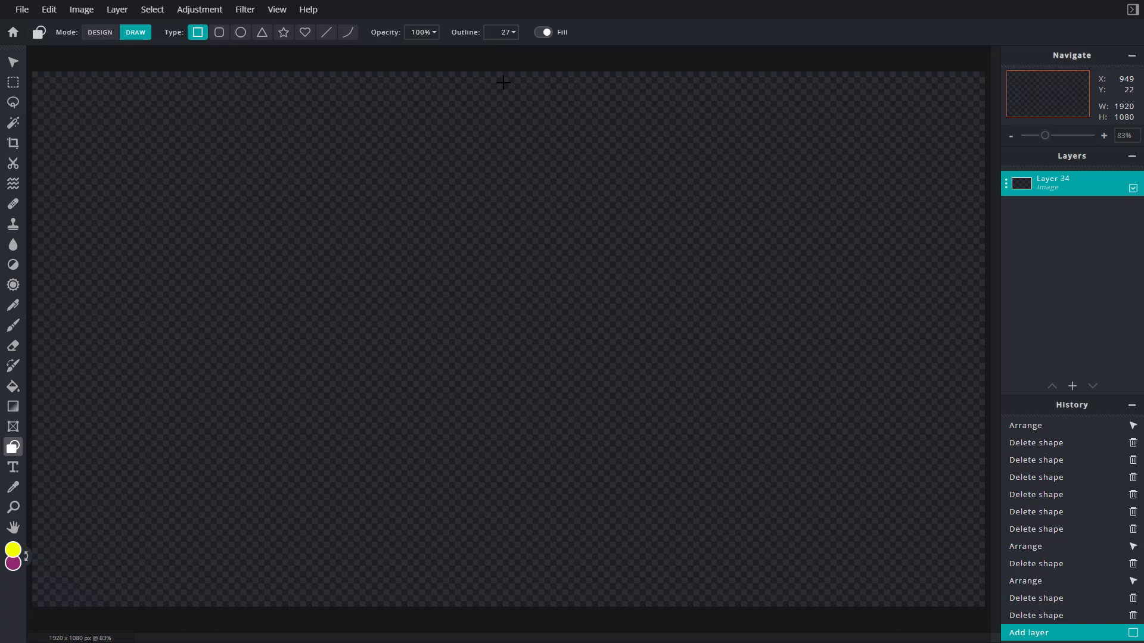
mouse_move(179, 90)
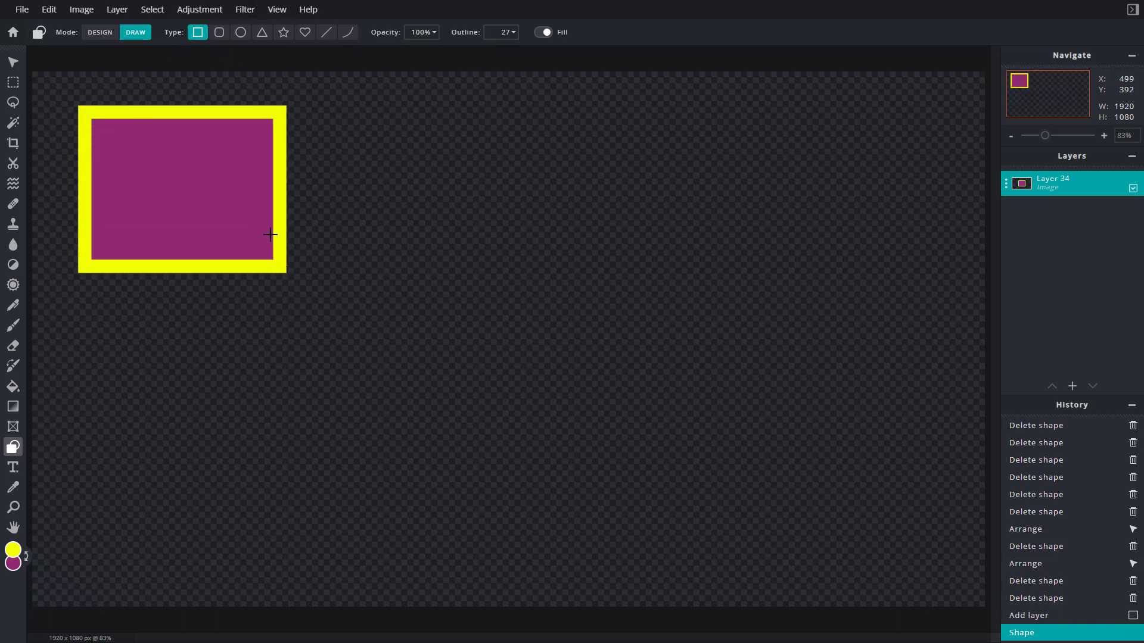
- Move and resize the rectangle with Arrange, then return to Shape with Rounded Rectangle selected
click(12, 63)
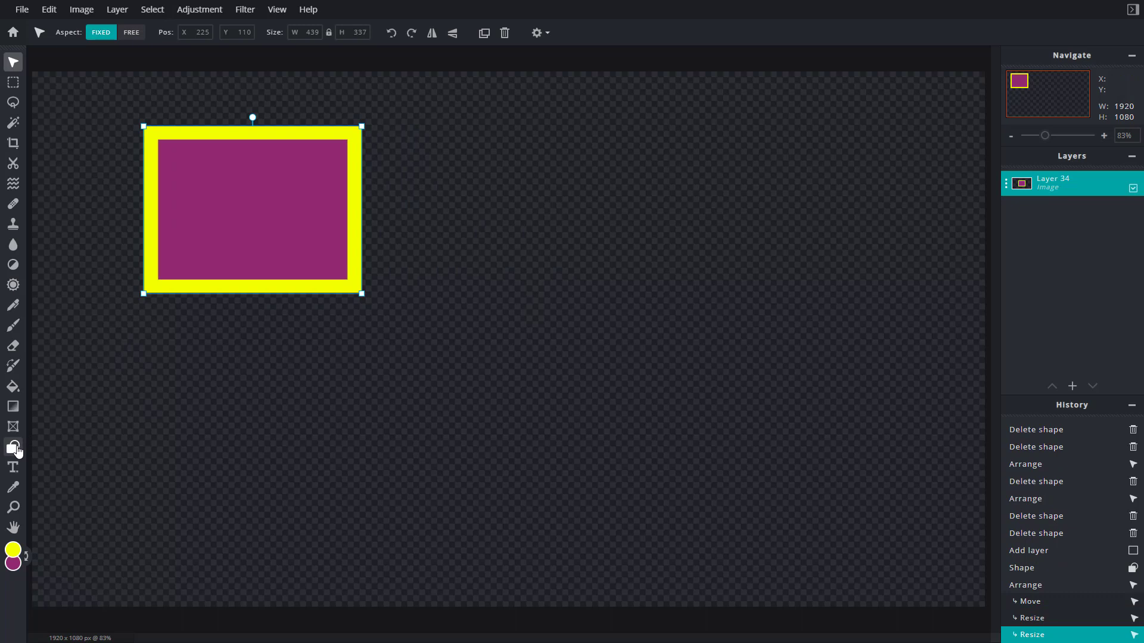
click(13, 446)
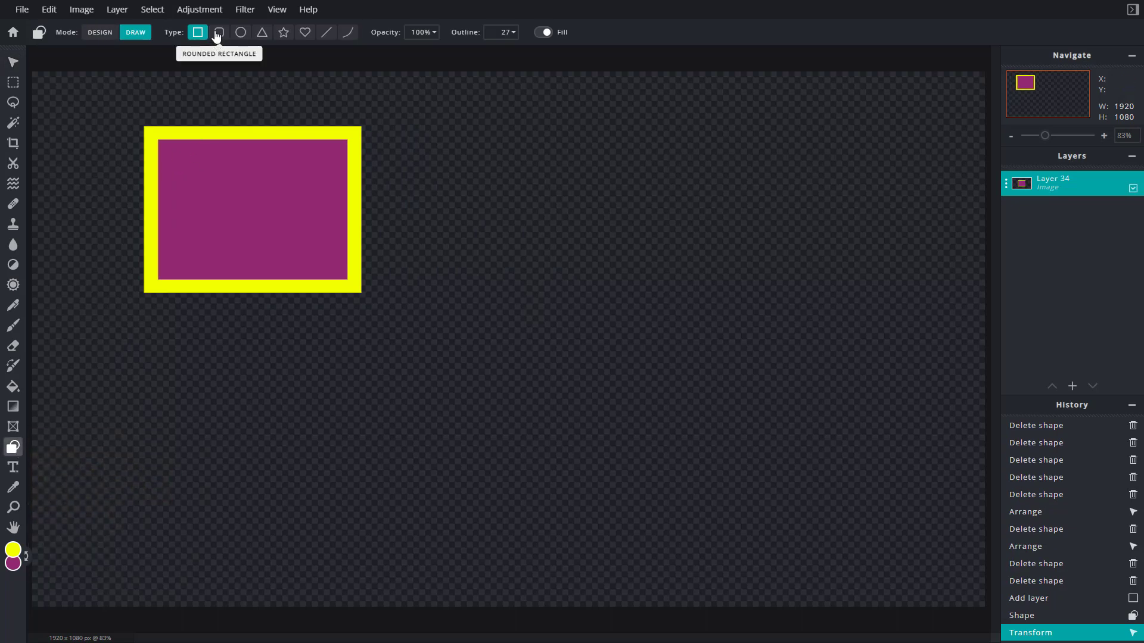
click(219, 33)
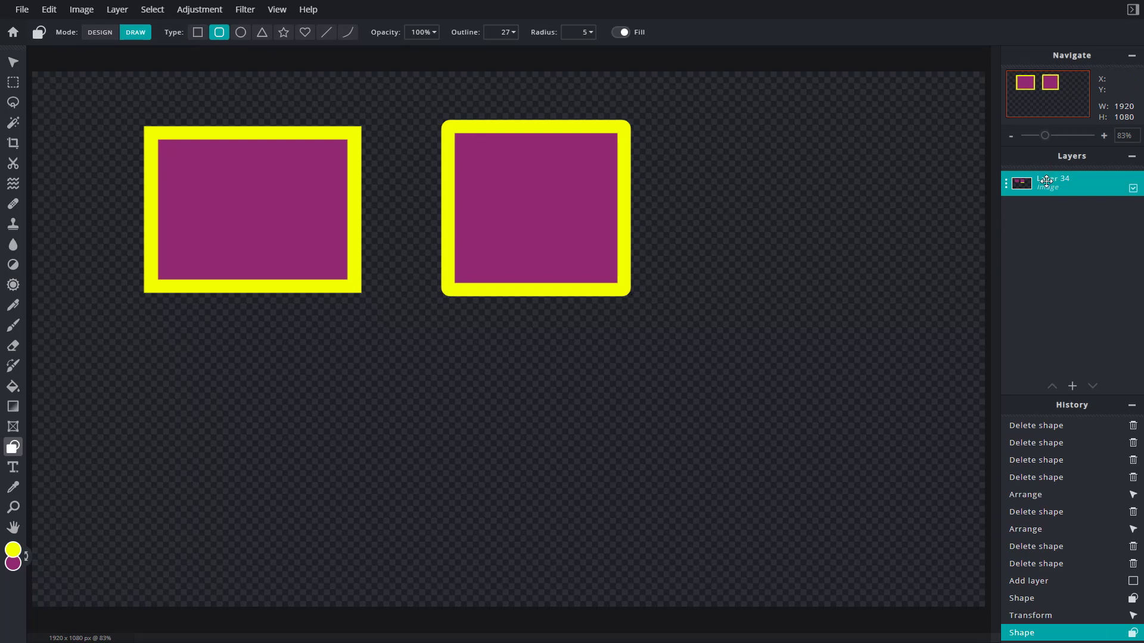
mouse_move(8, 64)
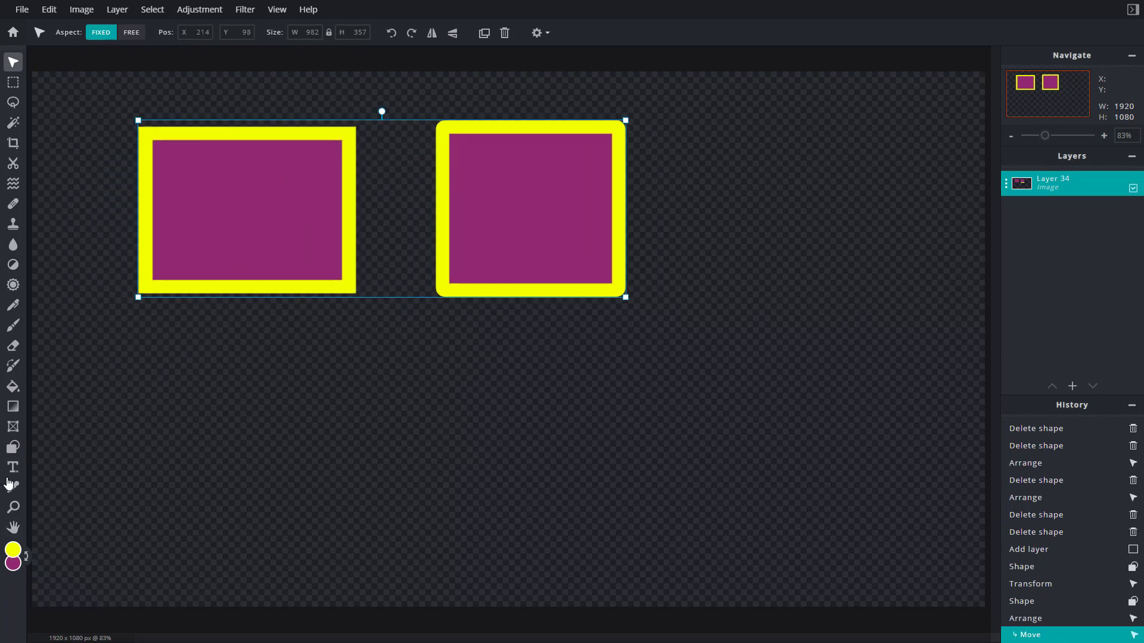
- Return to the Shape tool to draw the circle, triangle, star, hearts, lines and arc
click(12, 447)
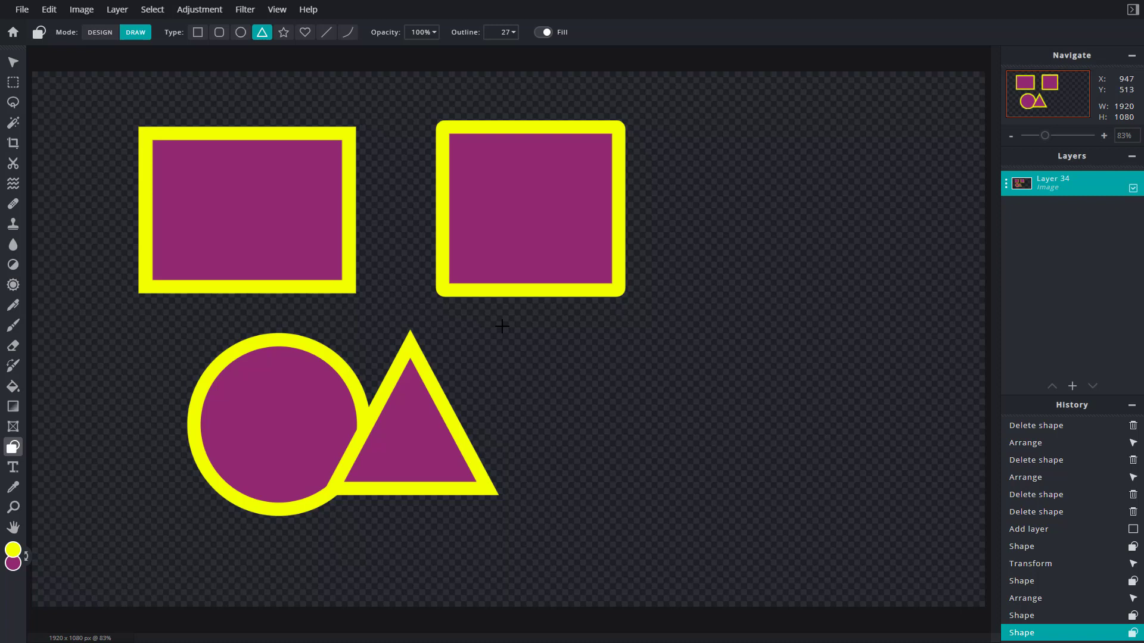
mouse_move(590, 266)
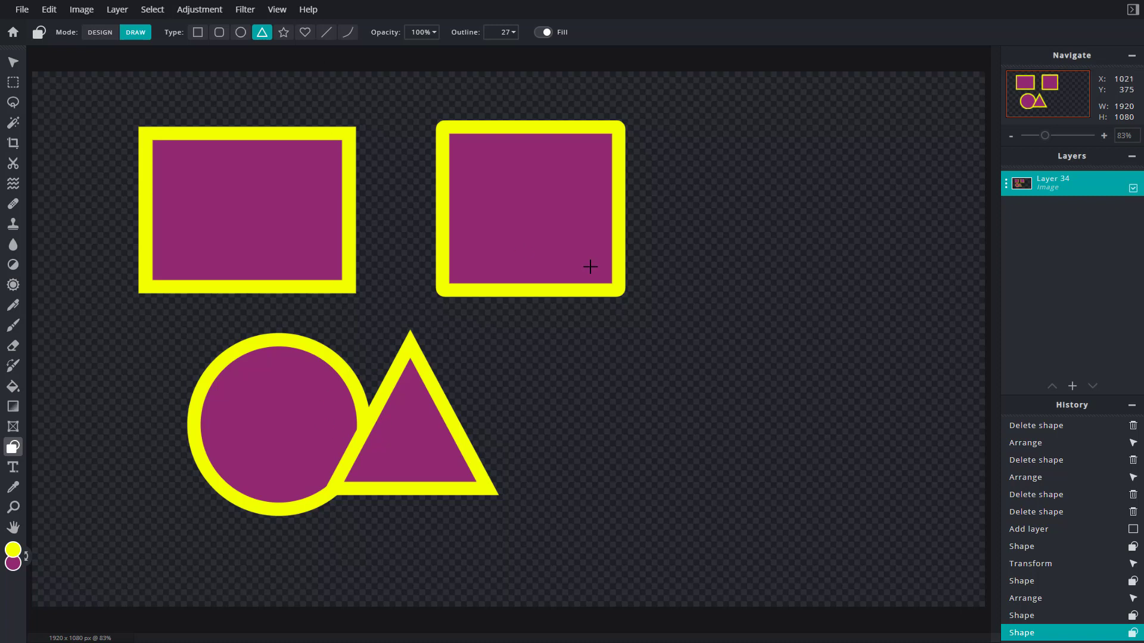
mouse_move(283, 32)
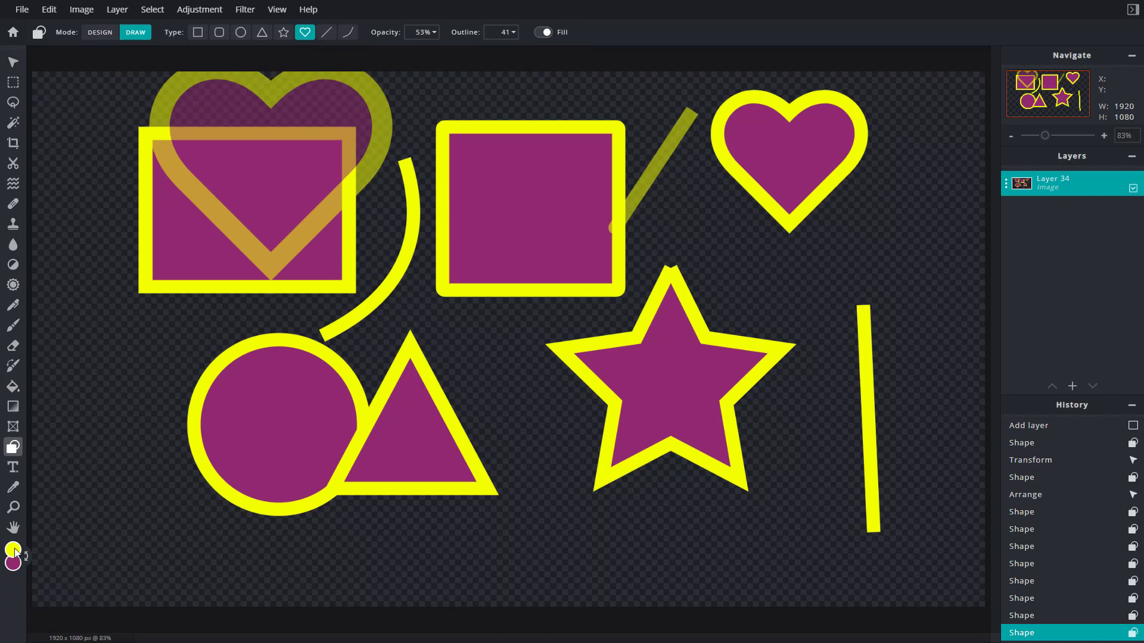
- Set the primary (outline) colour swatch to black
click(12, 550)
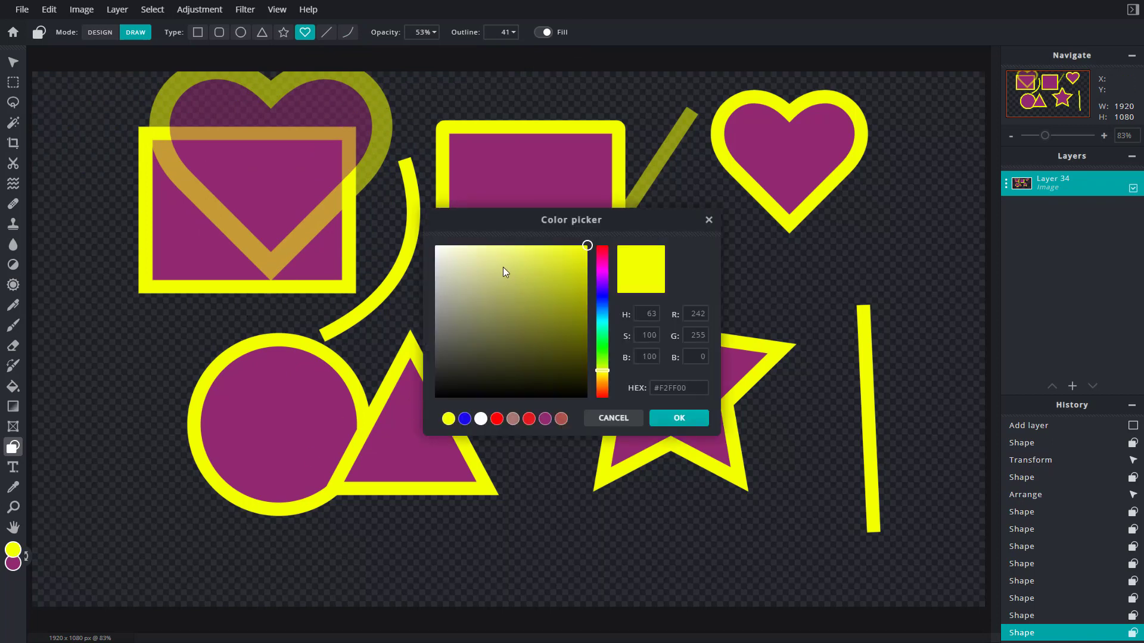
click(435, 398)
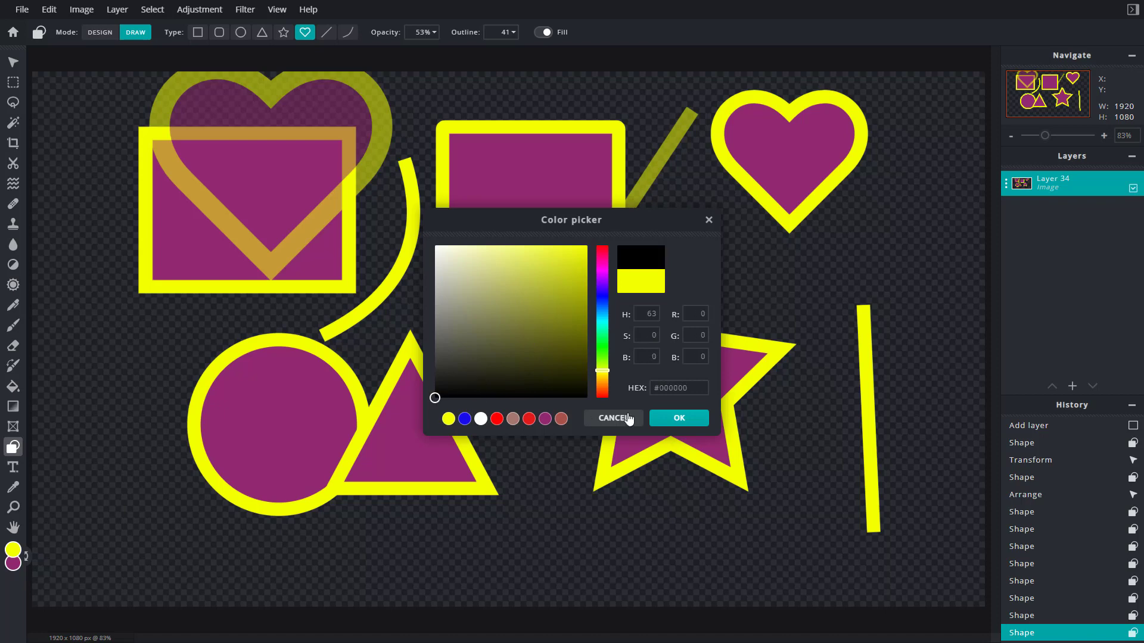
click(611, 418)
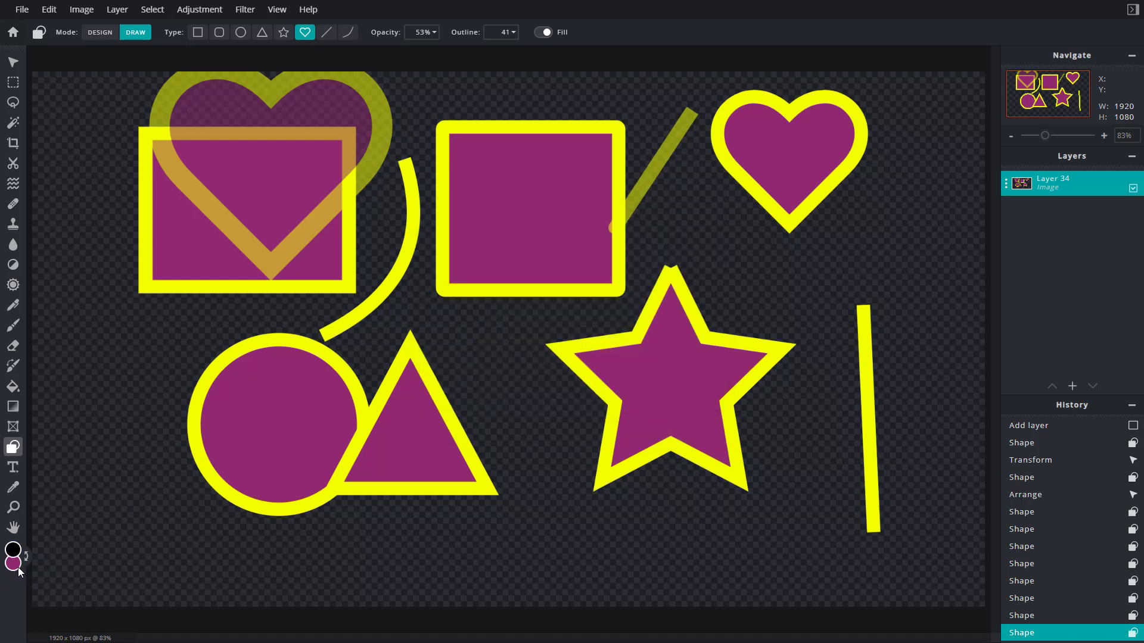
- Set the secondary (fill) colour swatch to white
click(12, 551)
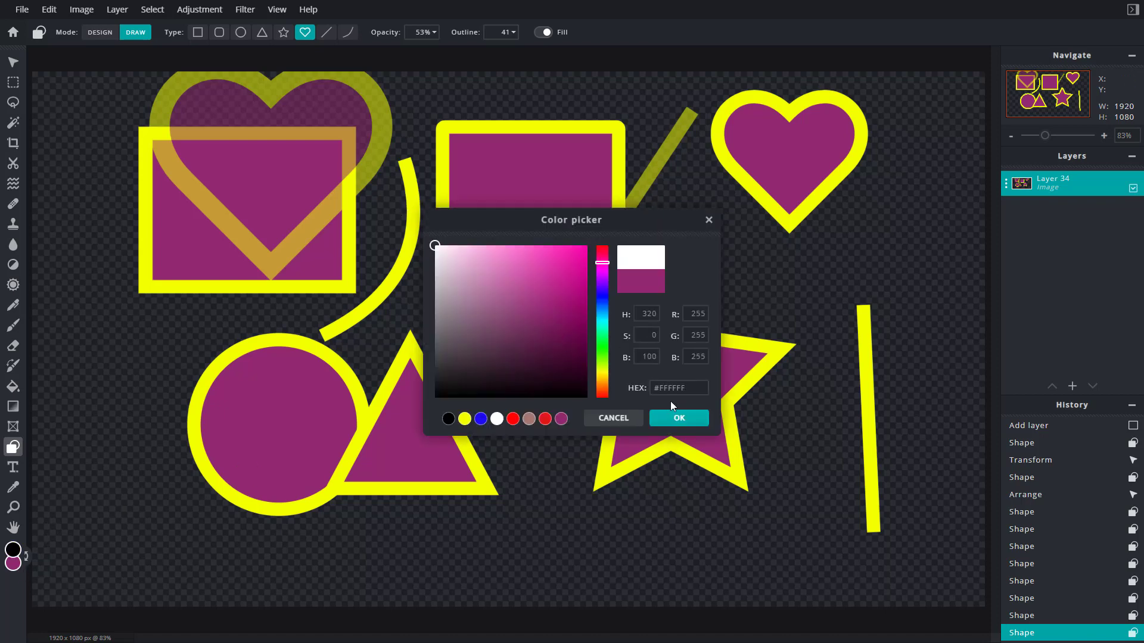
click(677, 418)
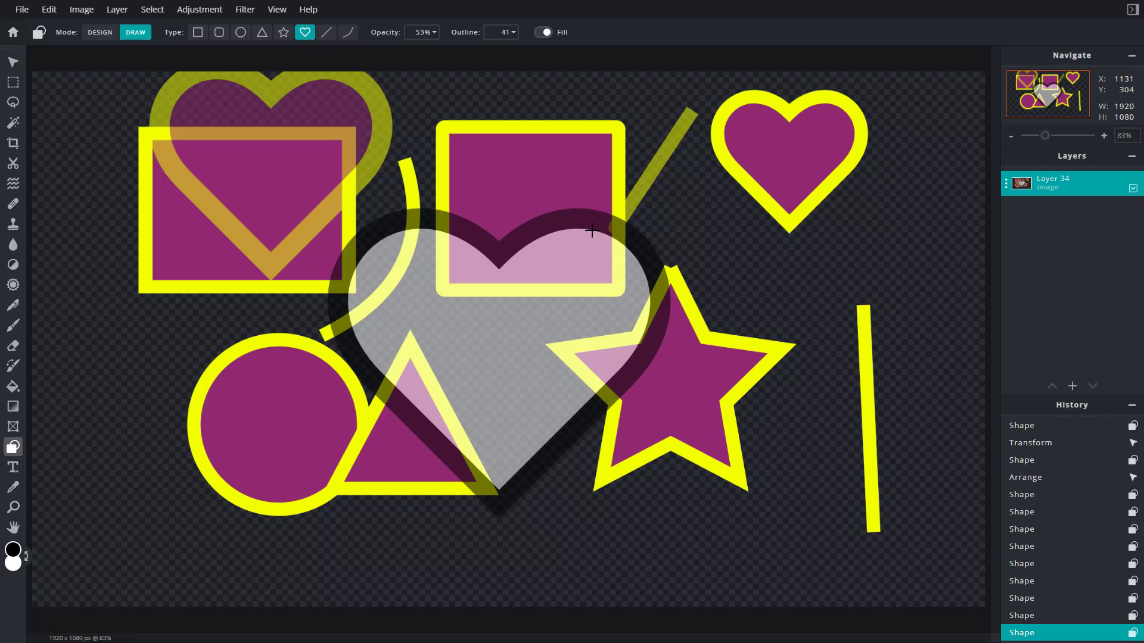
mouse_move(566, 280)
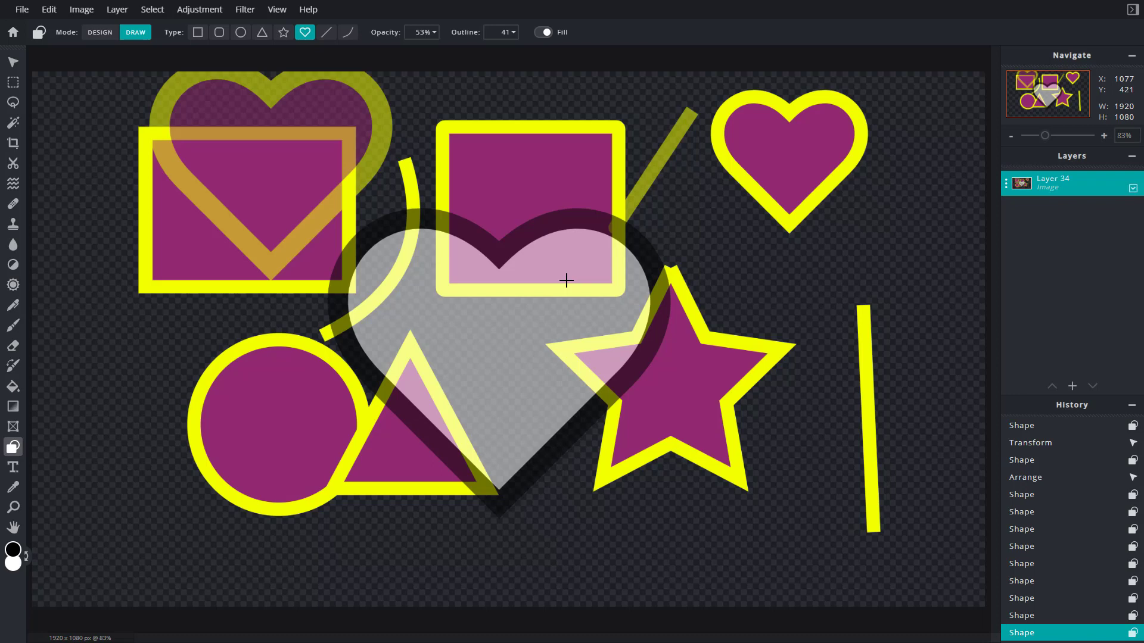
mouse_move(674, 283)
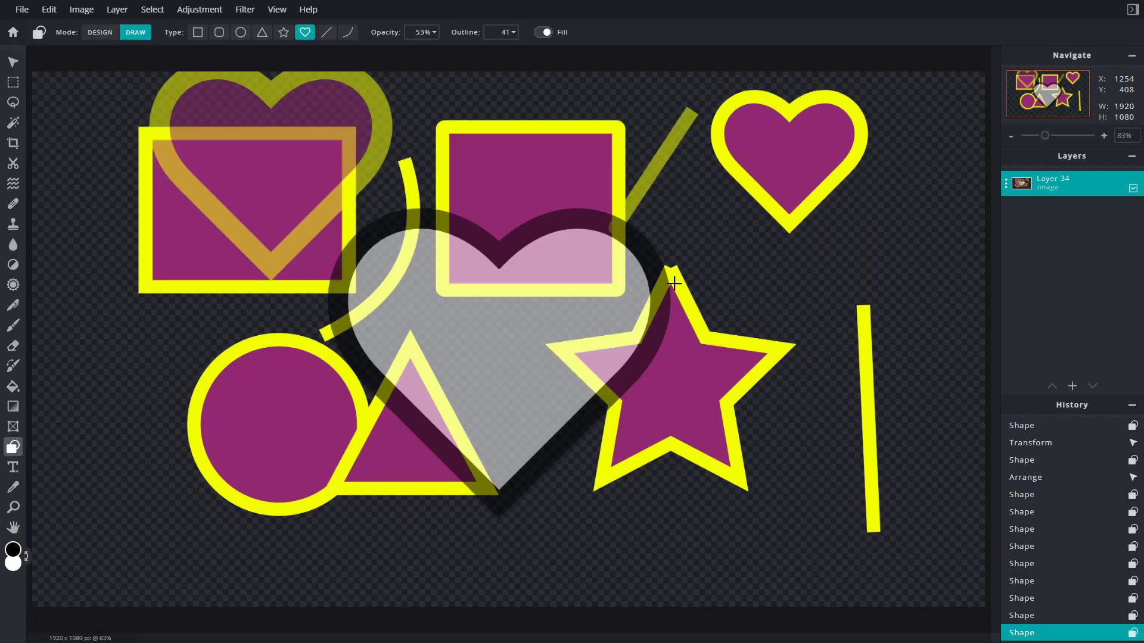